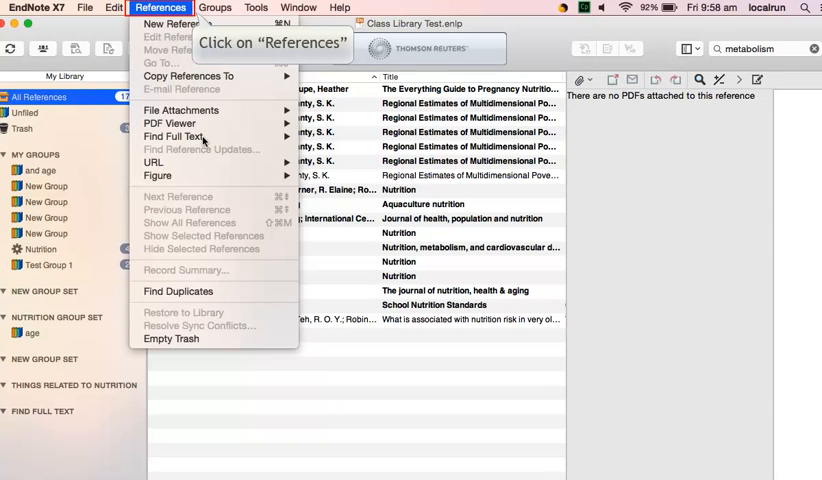
mouse_move(178, 292)
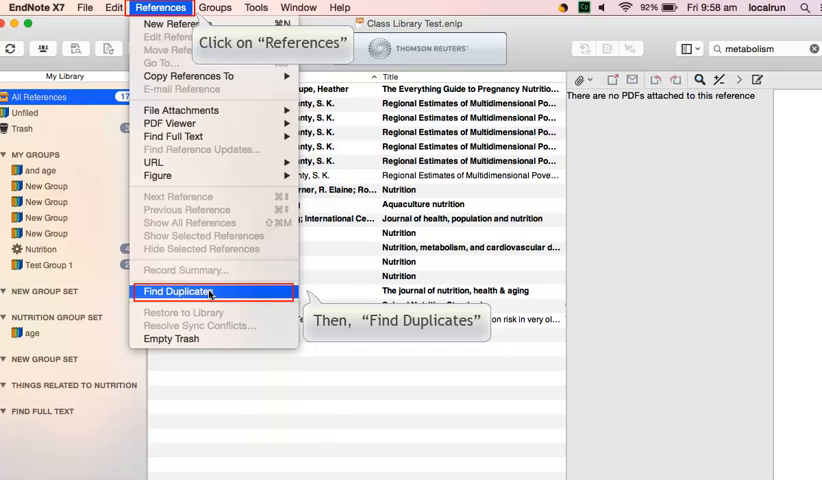
Find duplicate references in the library and keep the preferred copy of the first pair
left_click(178, 292)
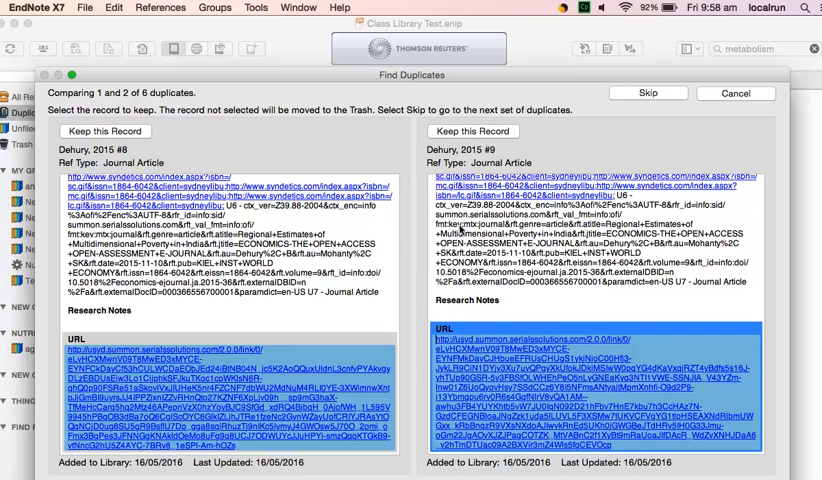
mouse_move(472, 132)
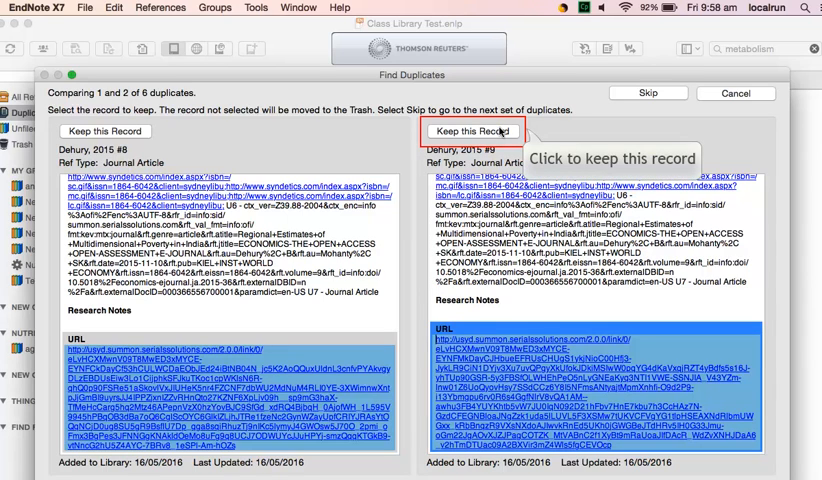
left_click(472, 132)
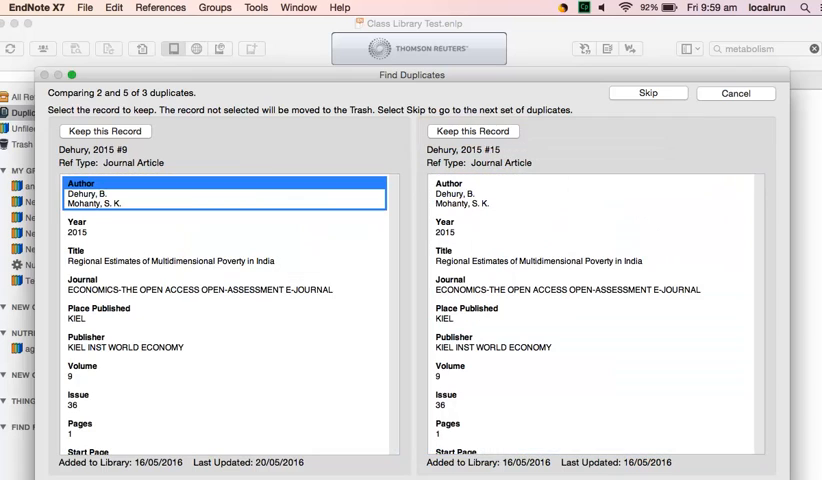
mouse_move(648, 92)
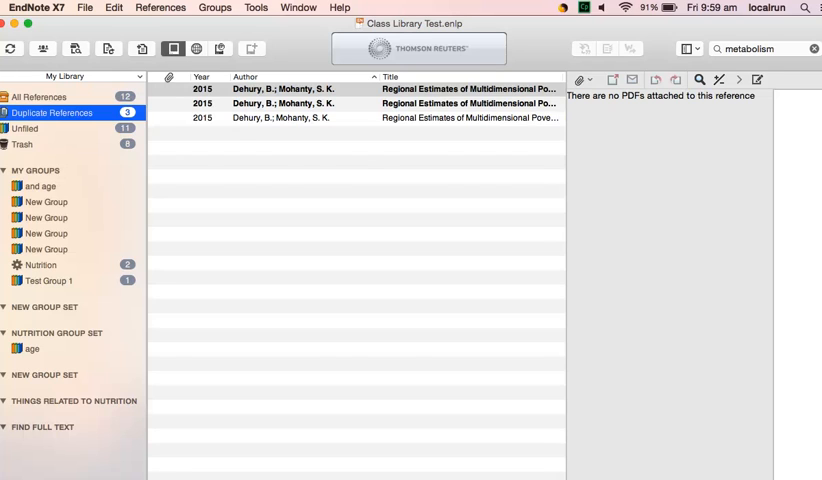
Show the Trash holding the discarded duplicates and request Empty Trash
left_click(22, 144)
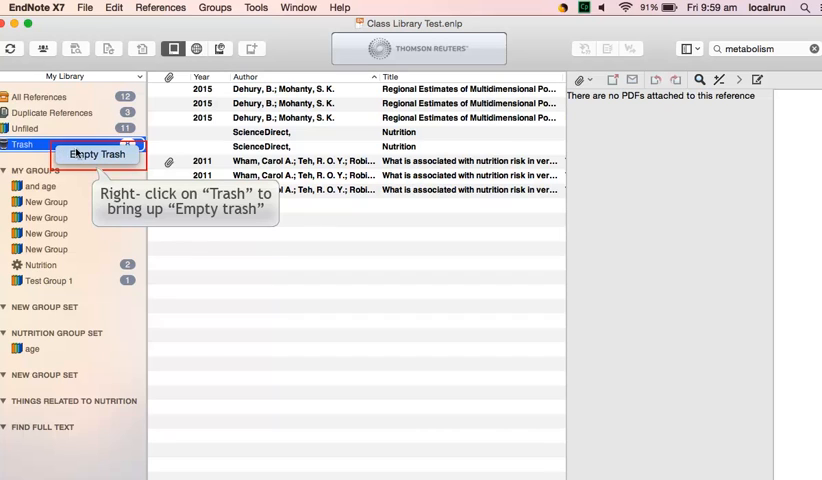
left_click(96, 156)
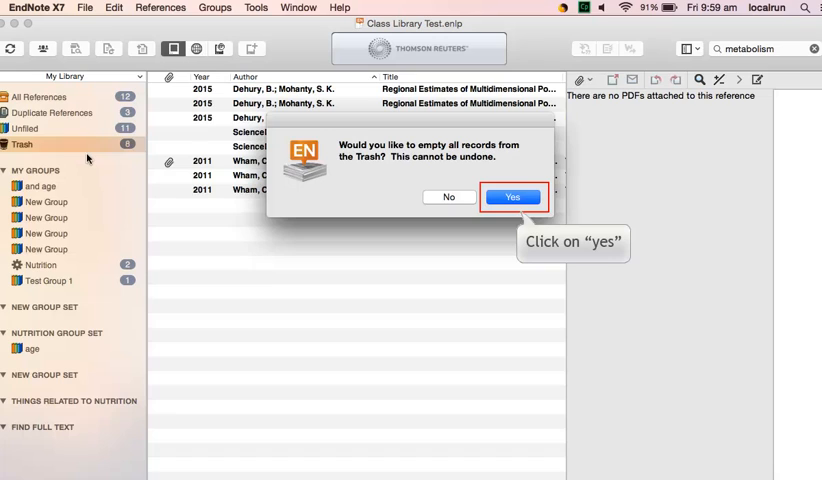
mouse_move(476, 174)
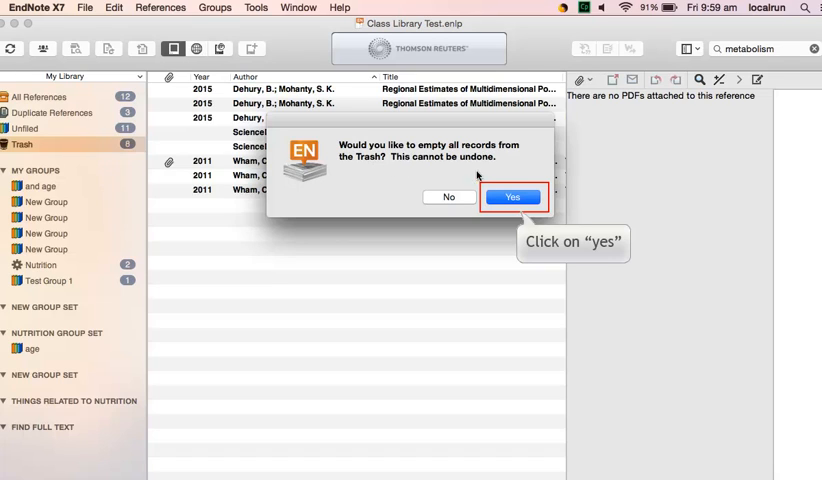